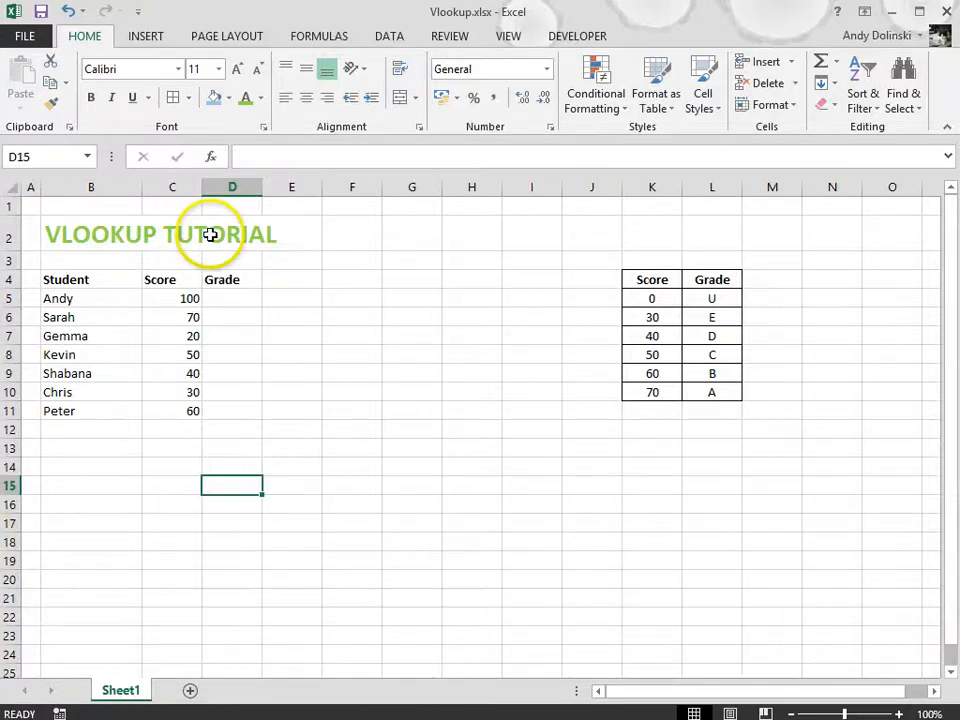
mouse_move(232, 442)
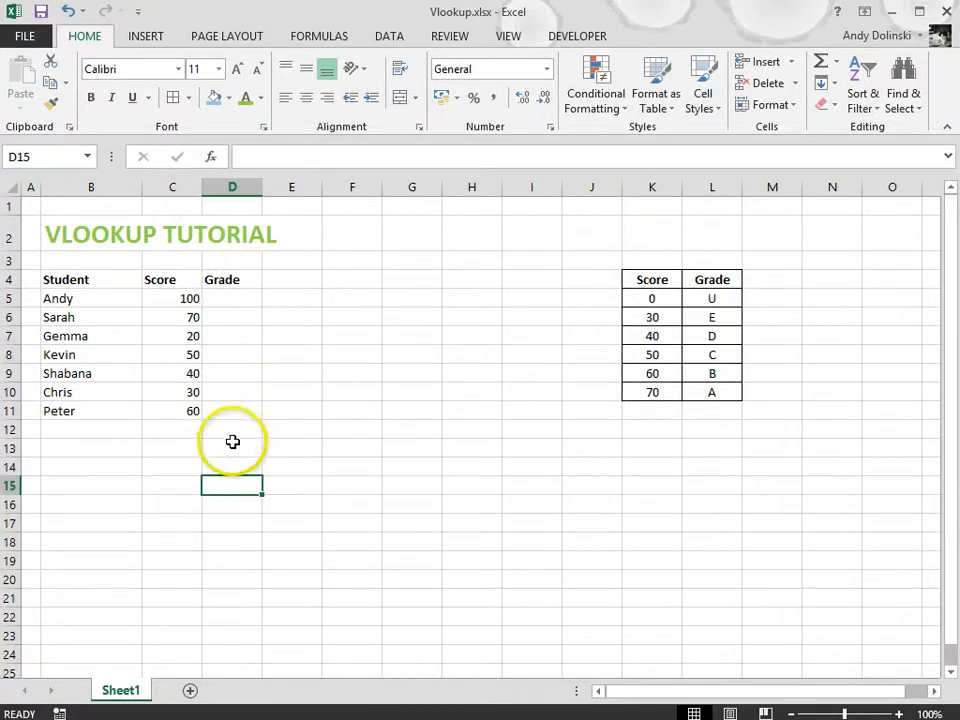
mouse_move(228, 296)
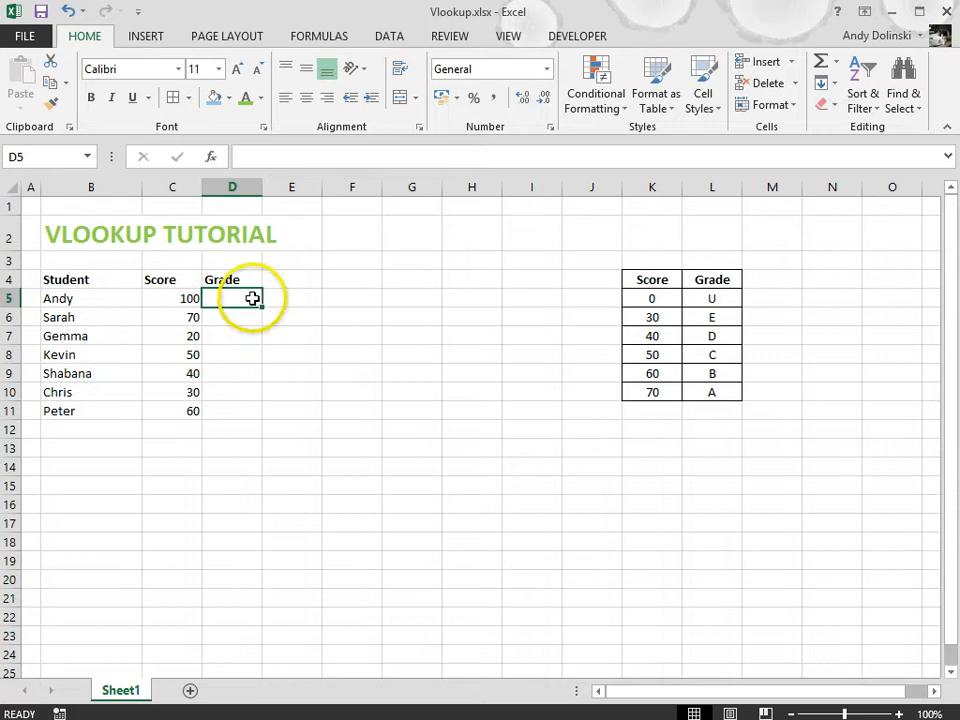
mouse_move(184, 290)
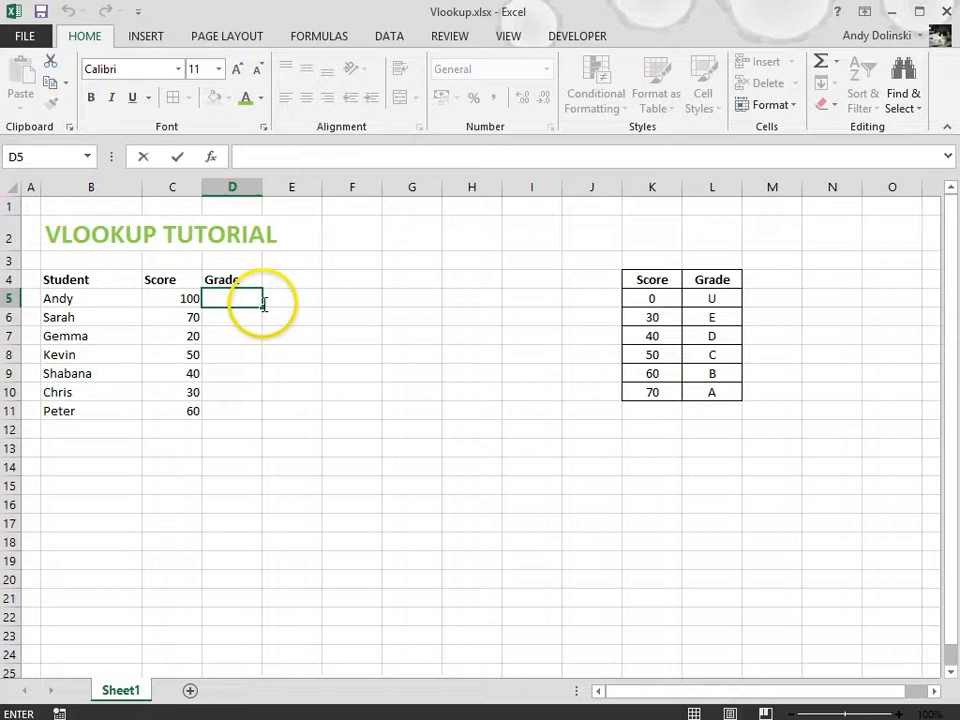
- Begin =VLOOKUP( in D5 using Andy's score in C5 as the lookup value
text(=vlooku)
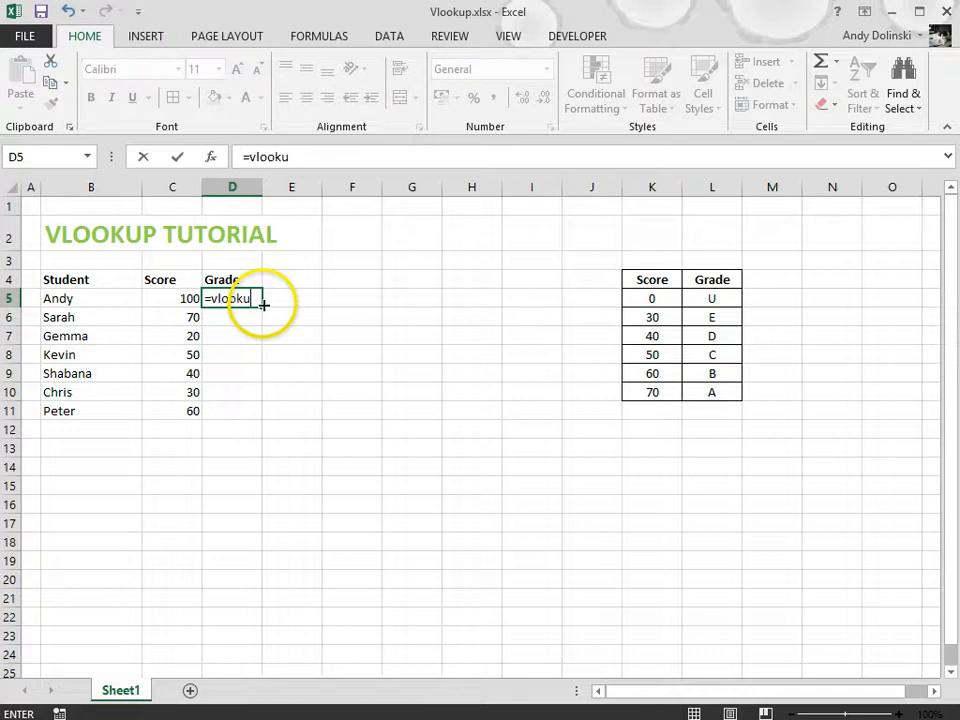
text(p()
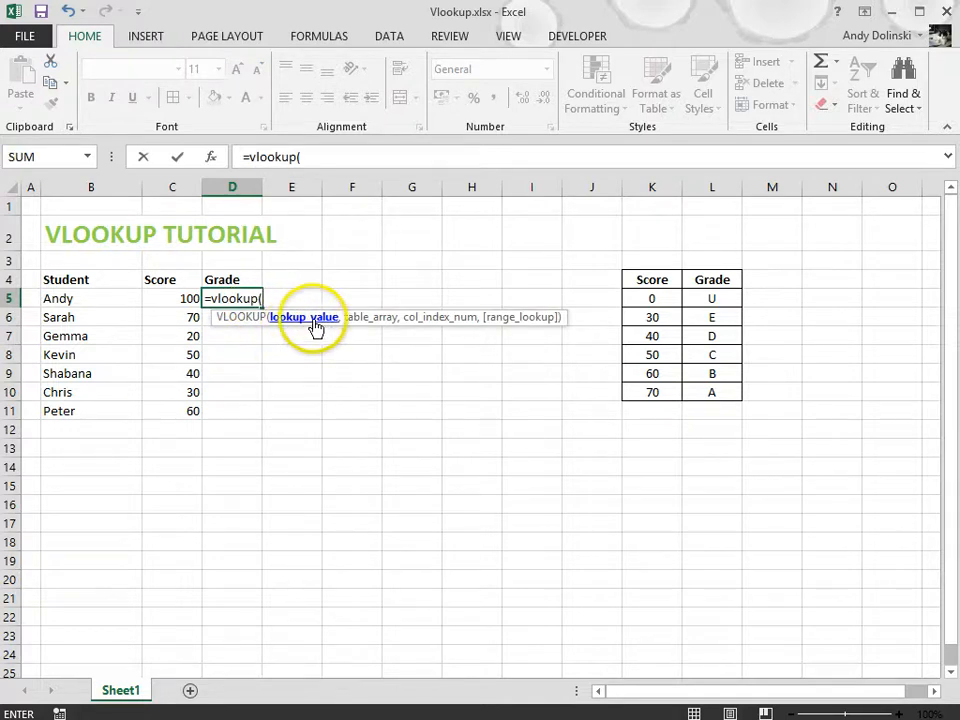
click(172, 298)
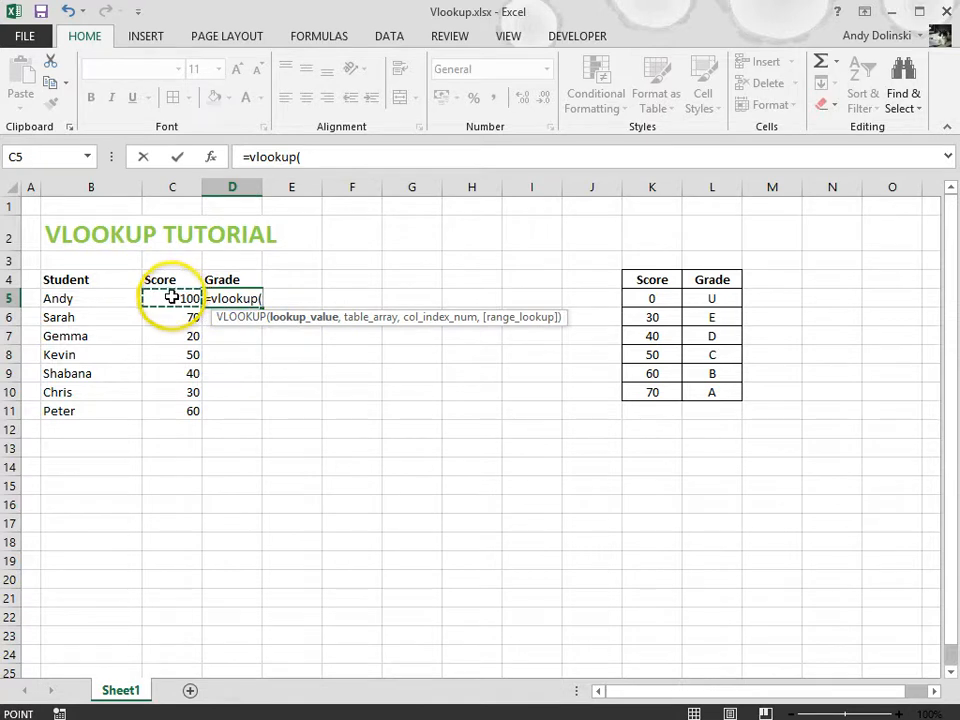
click(172, 298)
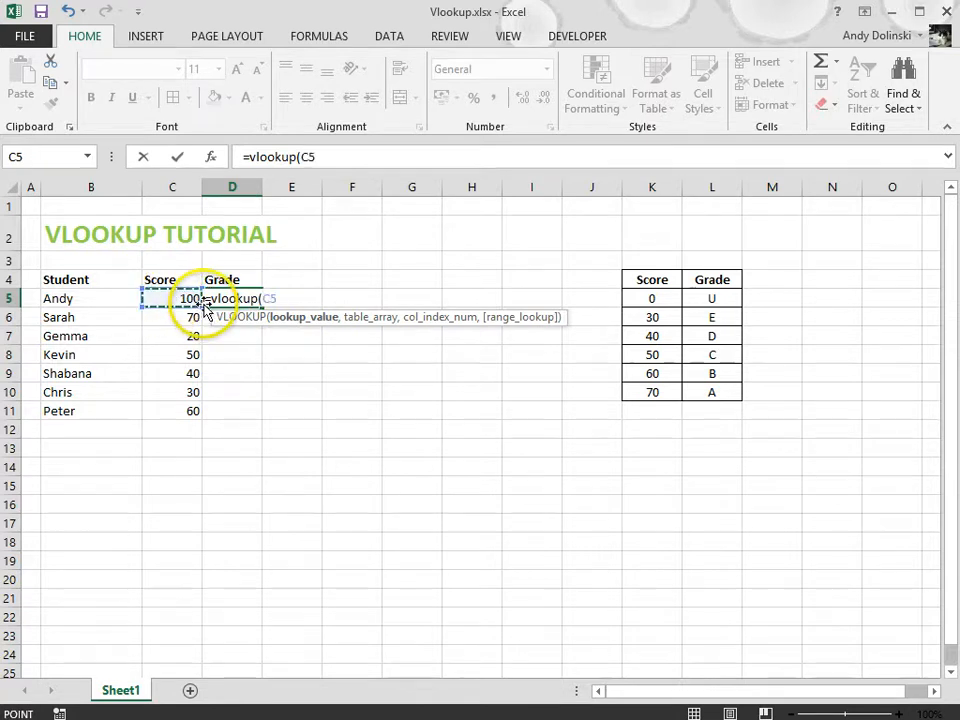
mouse_move(320, 316)
text(,)
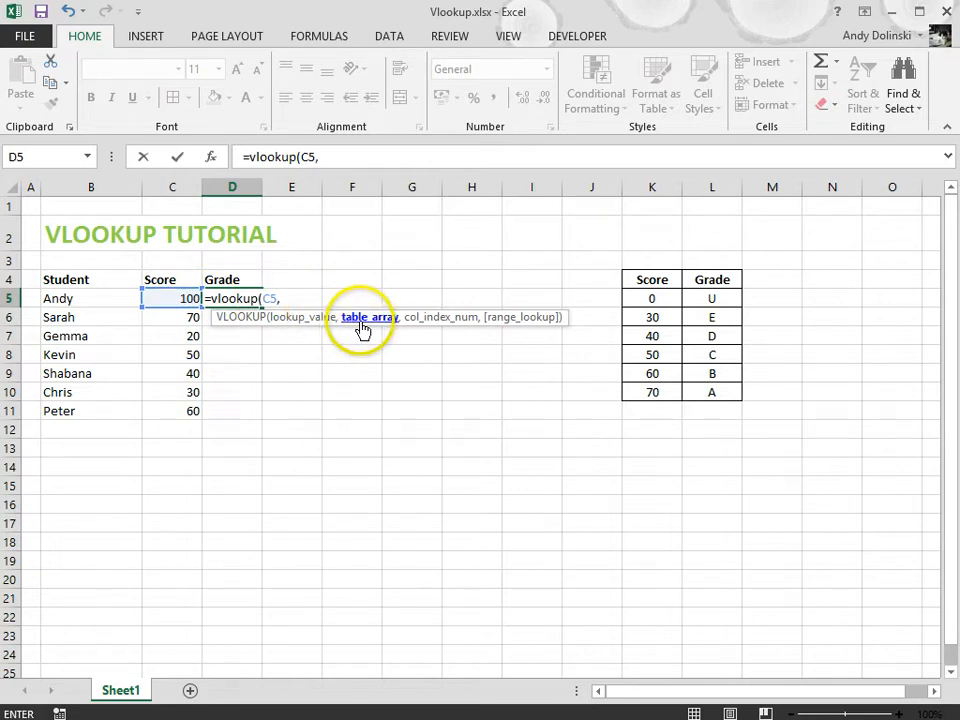
mouse_move(628, 342)
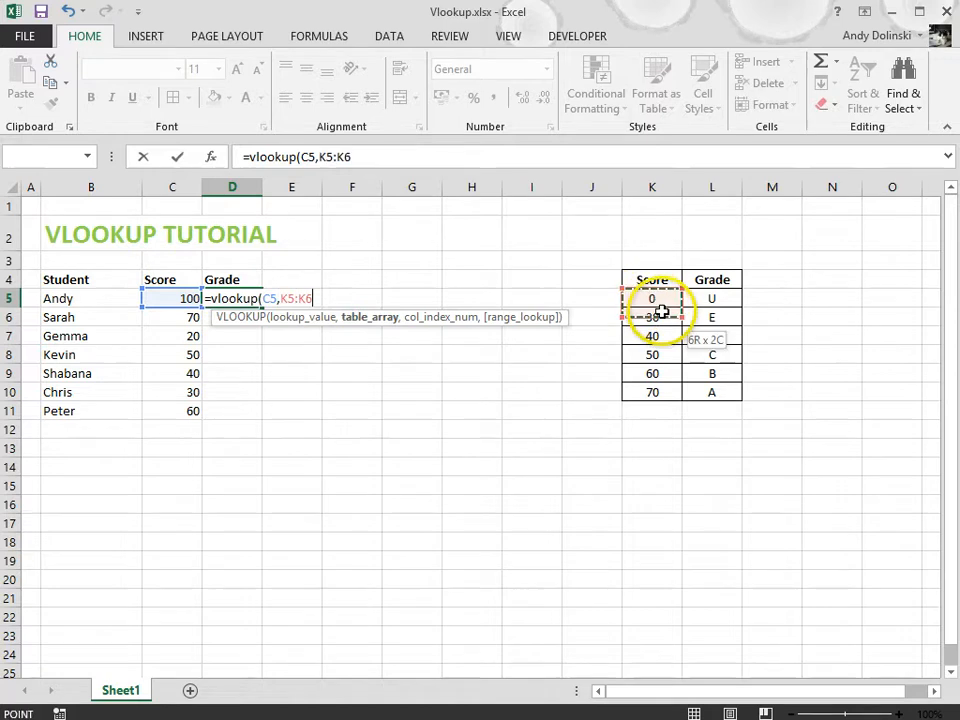
- Set the lookup range to the score-to-grade table as absolute $K$5:$L$10
drag(652, 298, 712, 392)
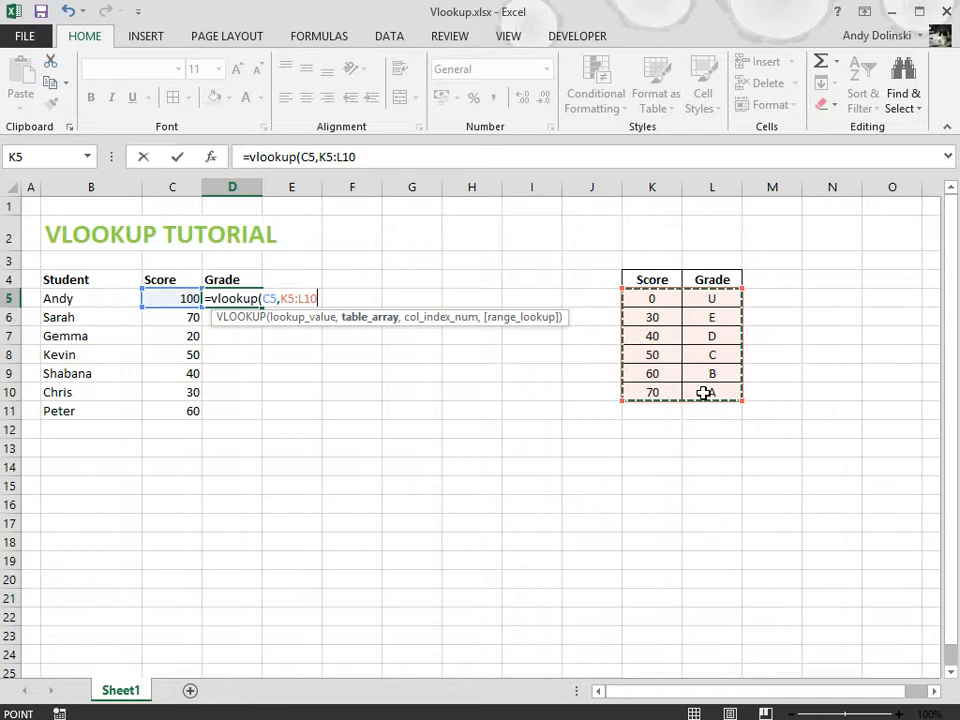
key(f4)
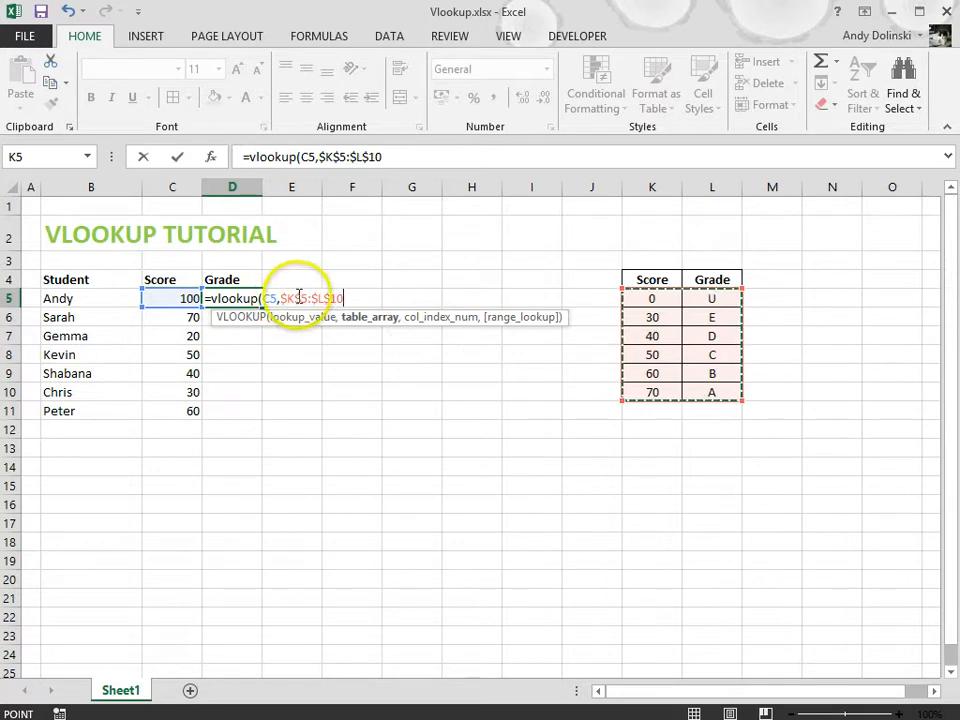
mouse_move(352, 300)
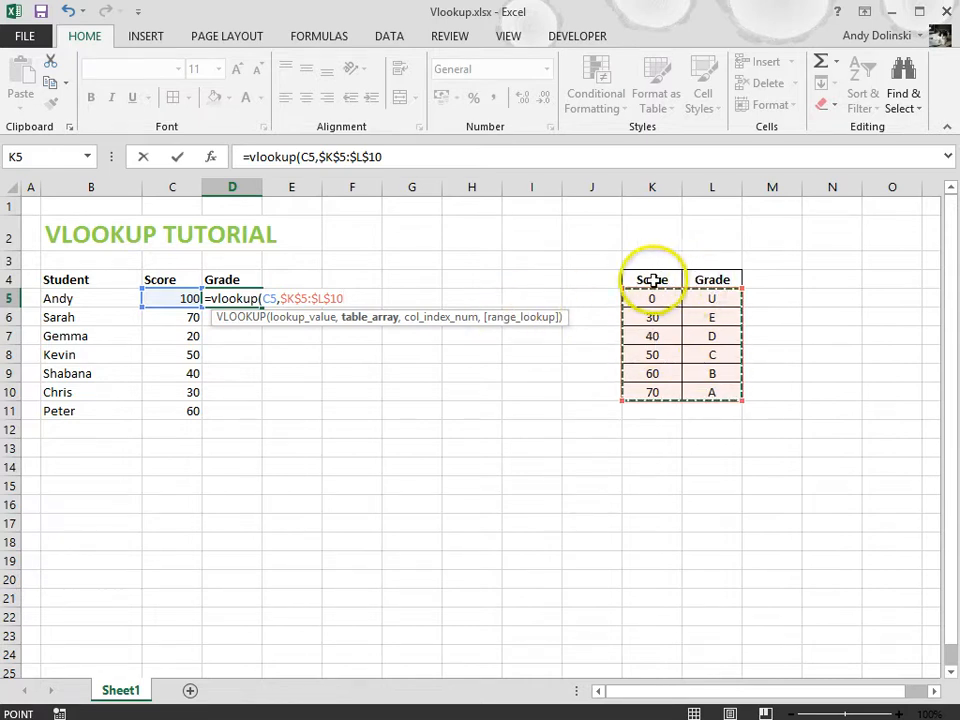
mouse_move(712, 280)
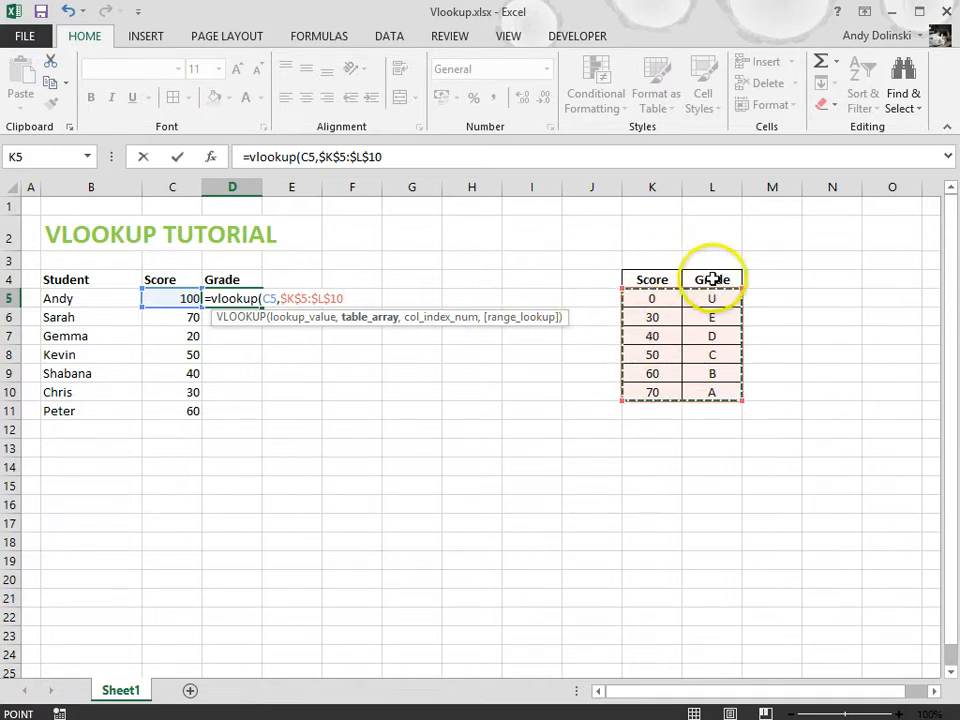
mouse_move(366, 304)
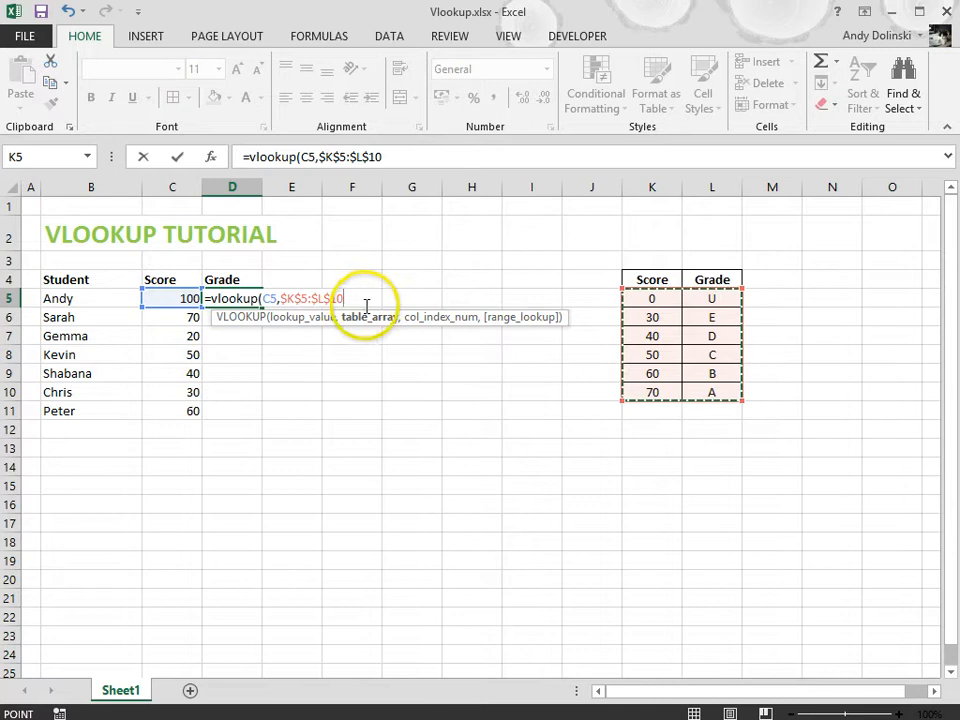
- Add column index 2 so the formula returns the table's Grade column
text(,)
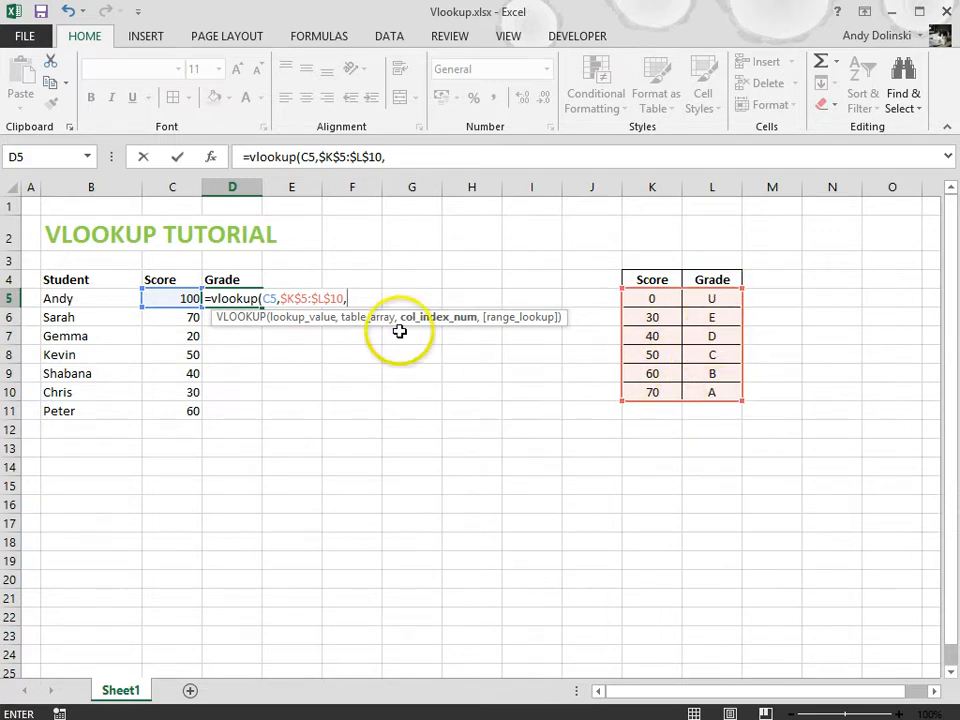
text(2,)
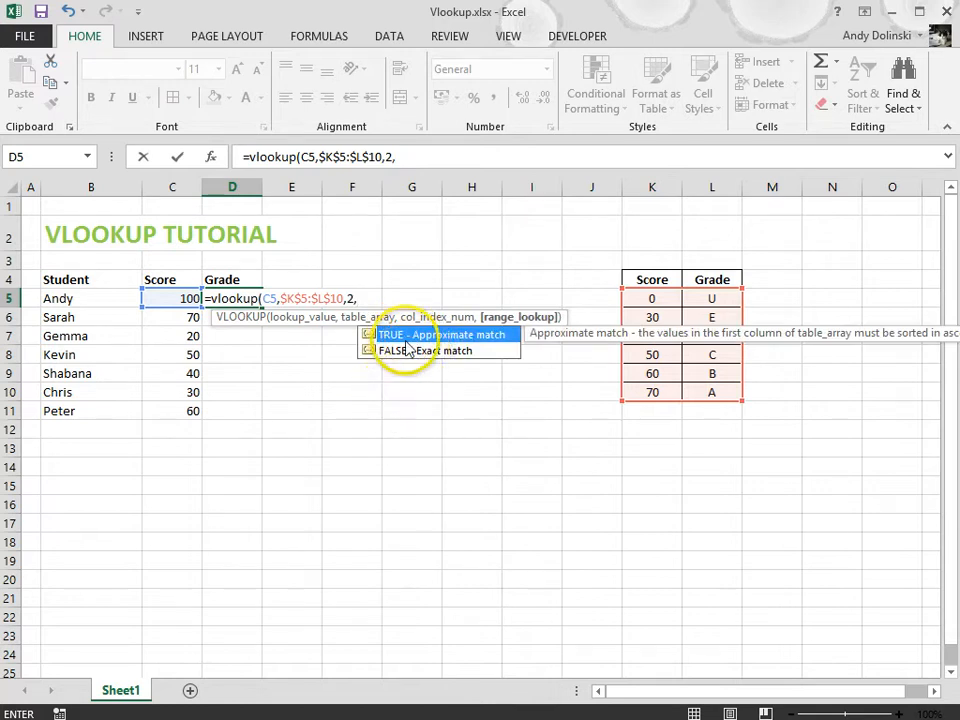
mouse_move(418, 358)
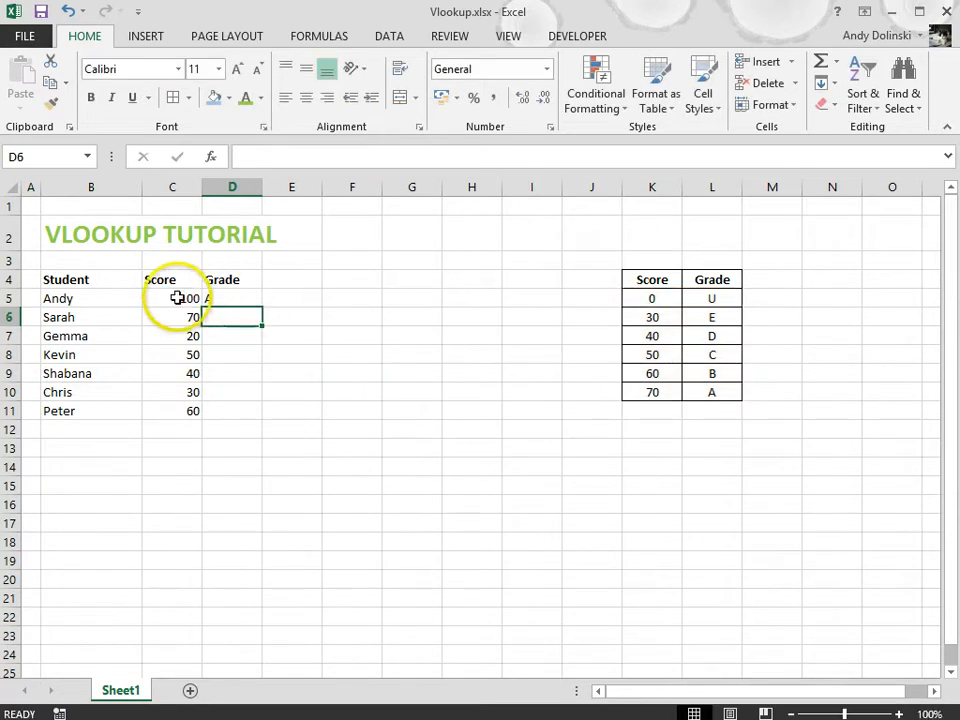
- Copy Andy's grade formula down column D for all students and select the grades for centring
click(232, 298)
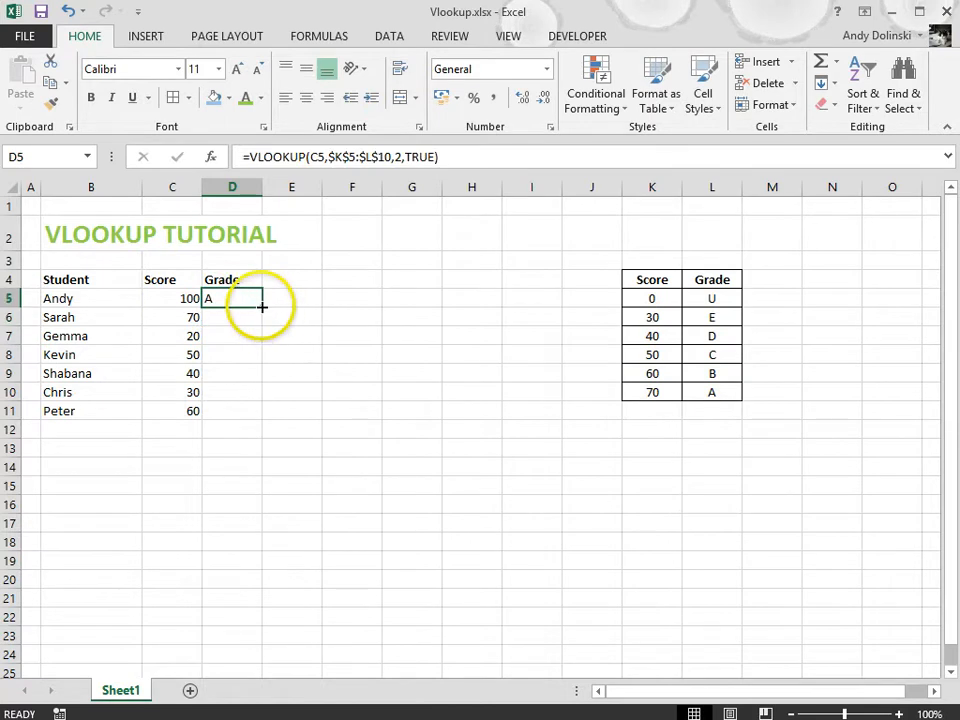
drag(232, 298, 232, 316)
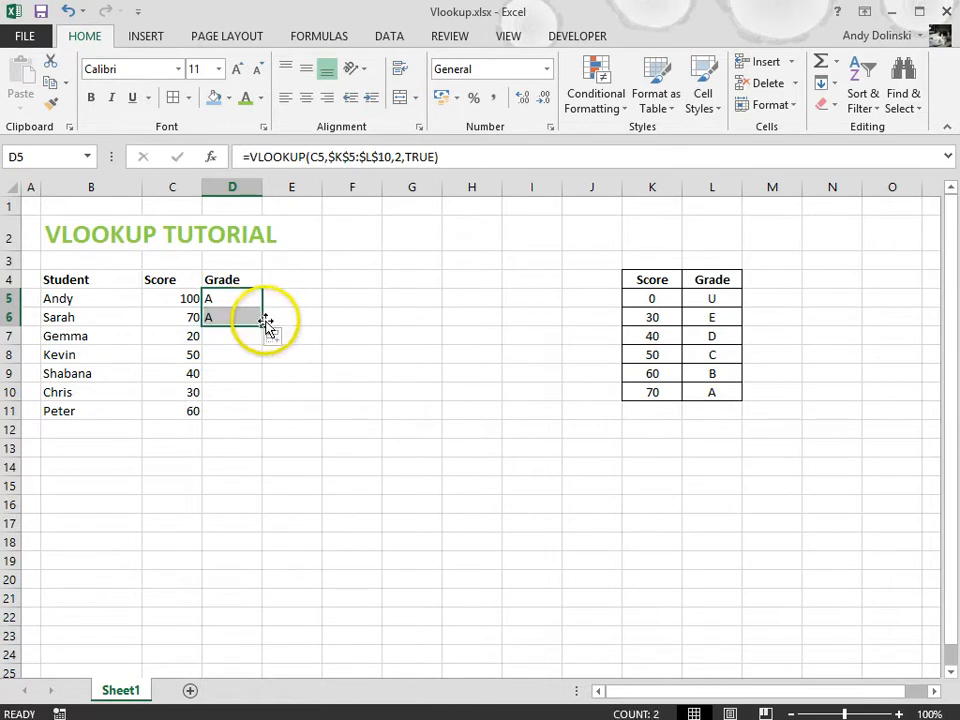
drag(264, 318, 256, 344)
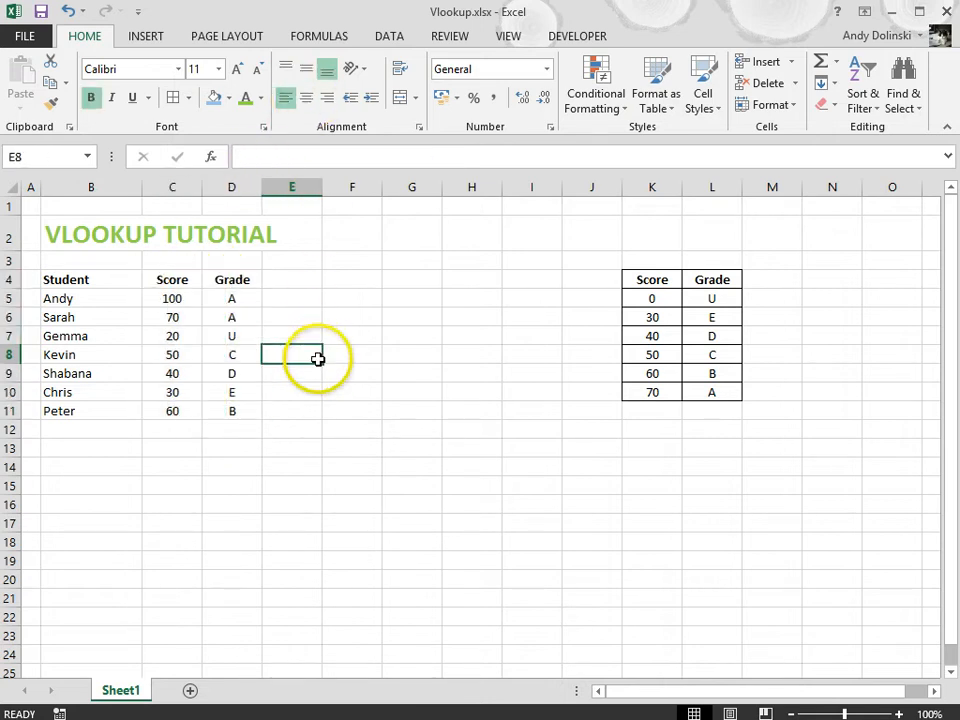
mouse_move(328, 440)
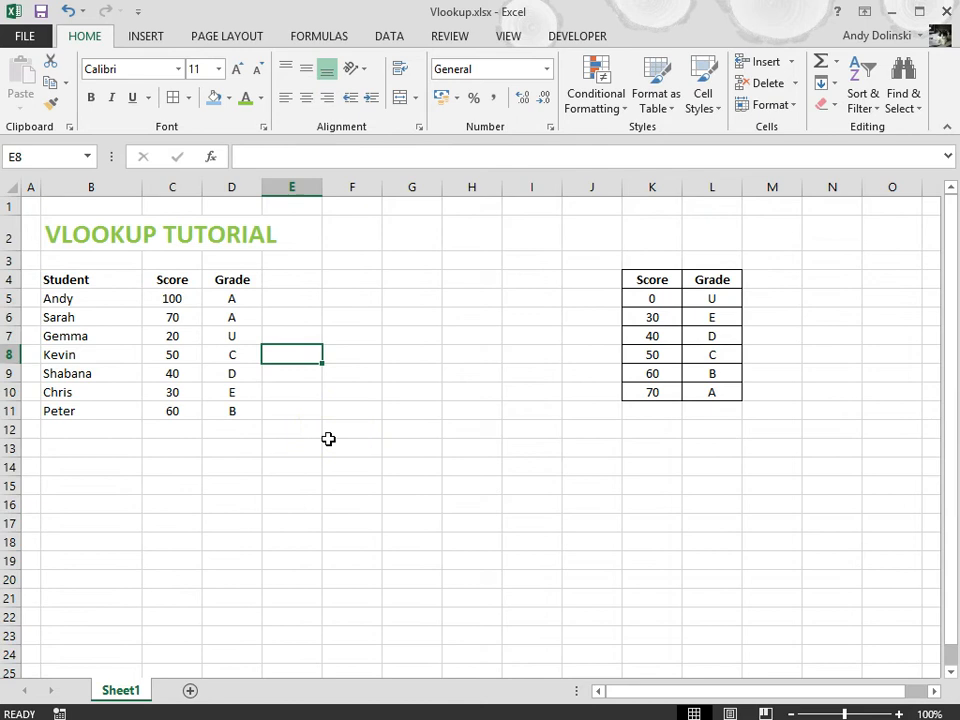